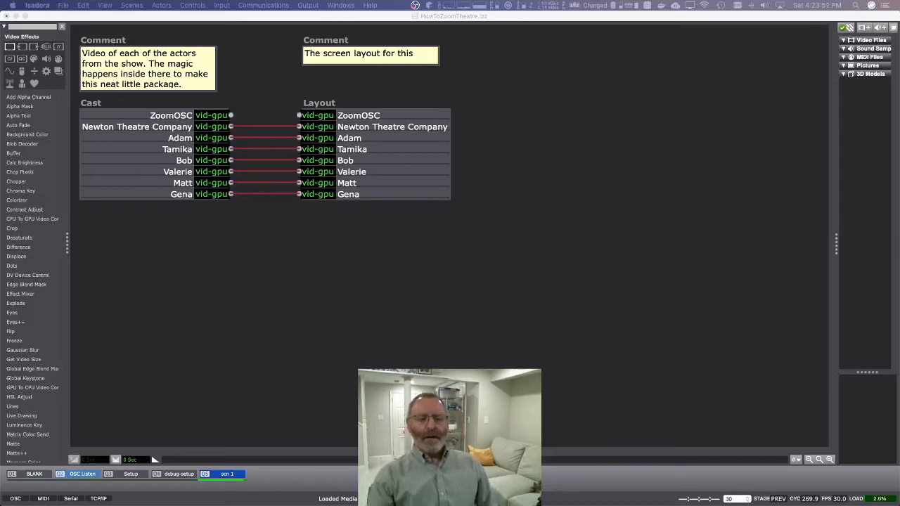
{"action": "mouse_move", "coordinate": [263, 389]}
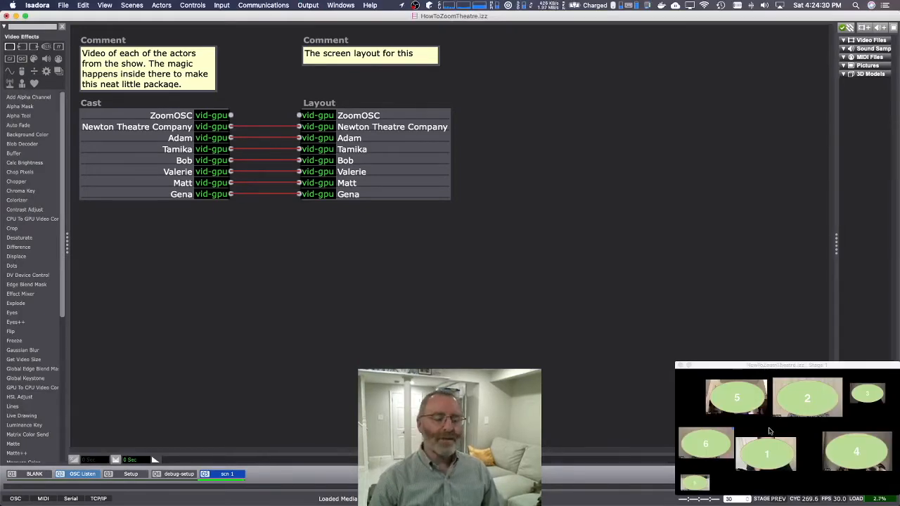
{"action": "mouse_move", "coordinate": [785, 384]}
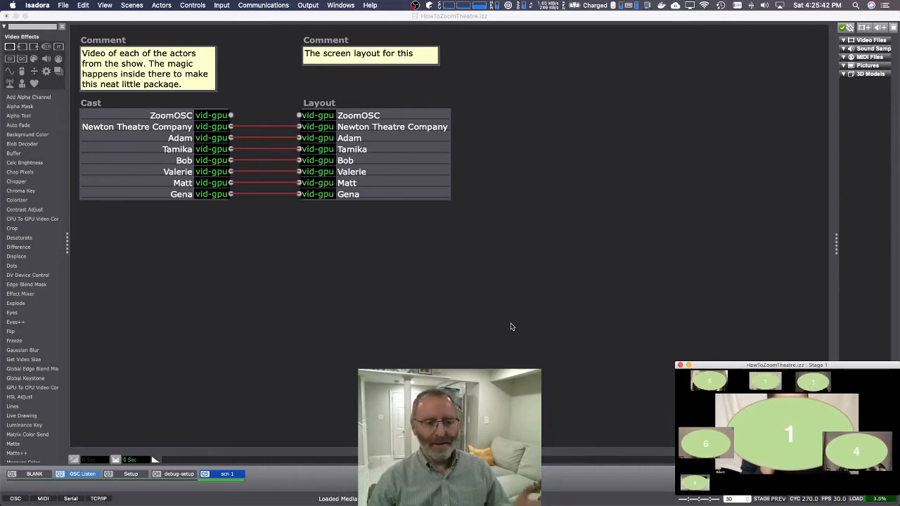
{"action": "mouse_move", "coordinate": [519, 327]}
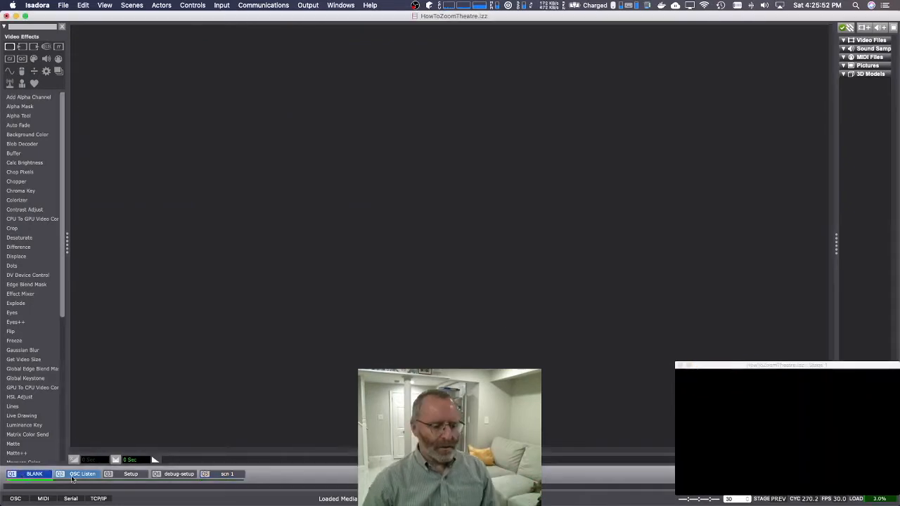
Step: Switch to the OSC Listen scene and scroll through its gallery count and order listeners
{"action": "left_click", "coordinate": [83, 473]}
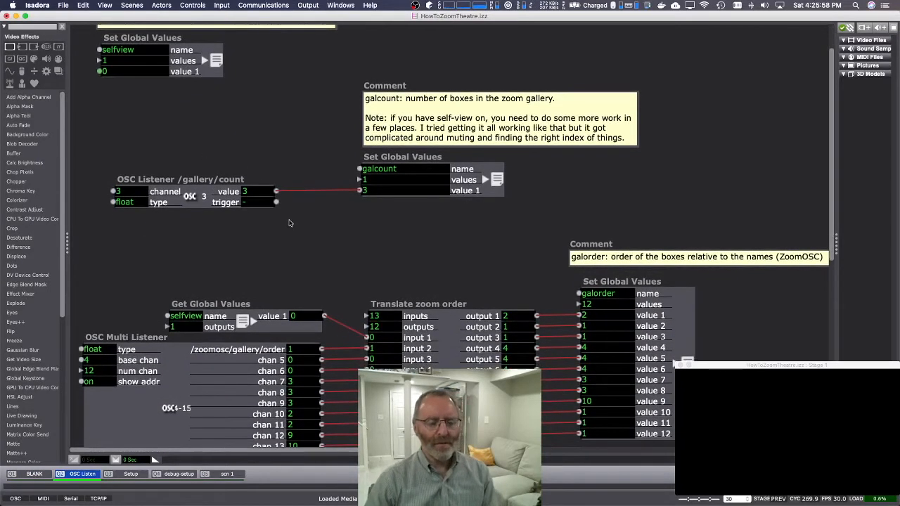
{"action": "scroll", "scroll_direction": "down", "scroll_amount": 3}
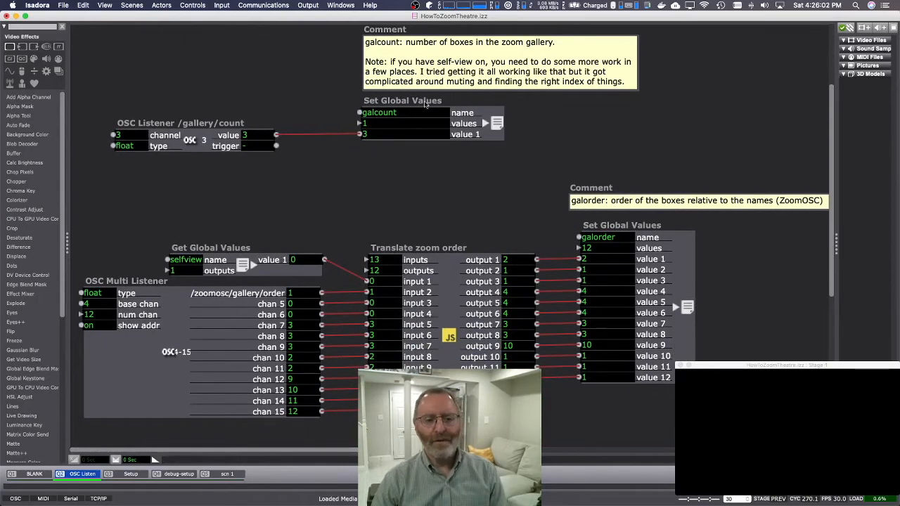
{"action": "mouse_move", "coordinate": [183, 152]}
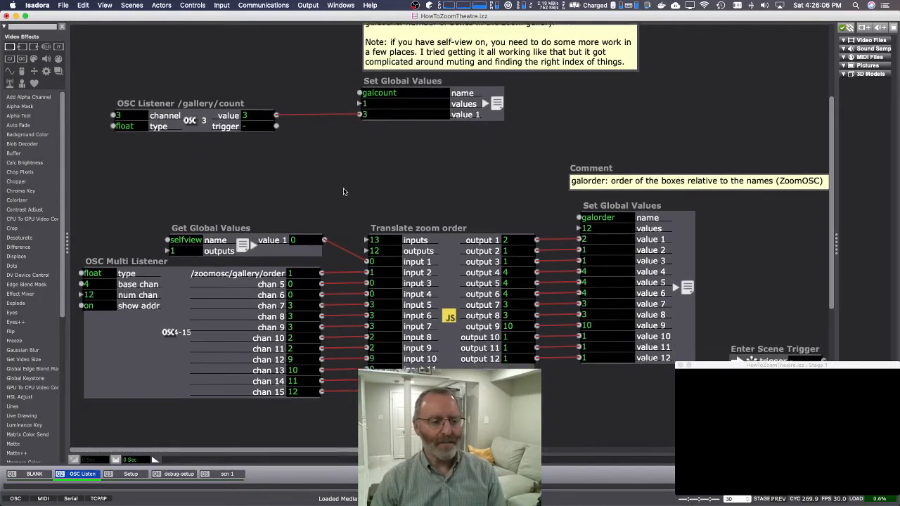
{"action": "scroll", "scroll_direction": "down", "scroll_amount": 3}
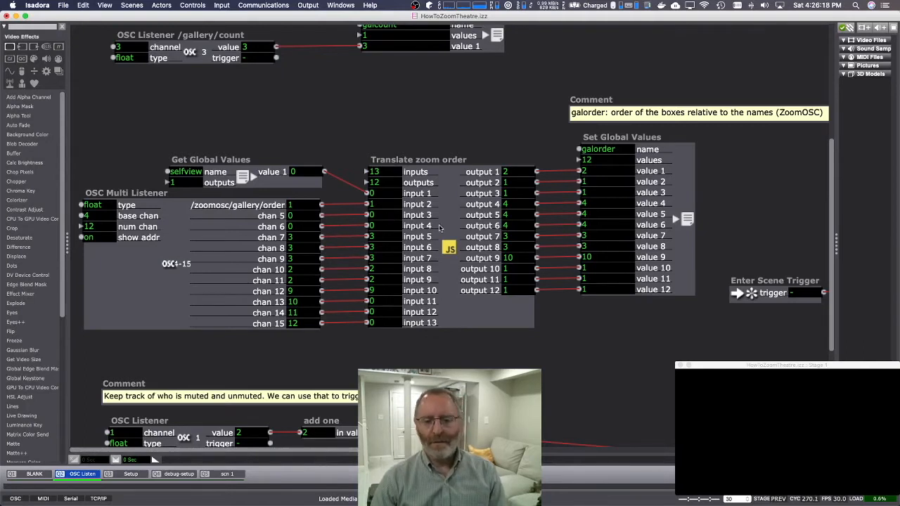
{"action": "mouse_move", "coordinate": [644, 141]}
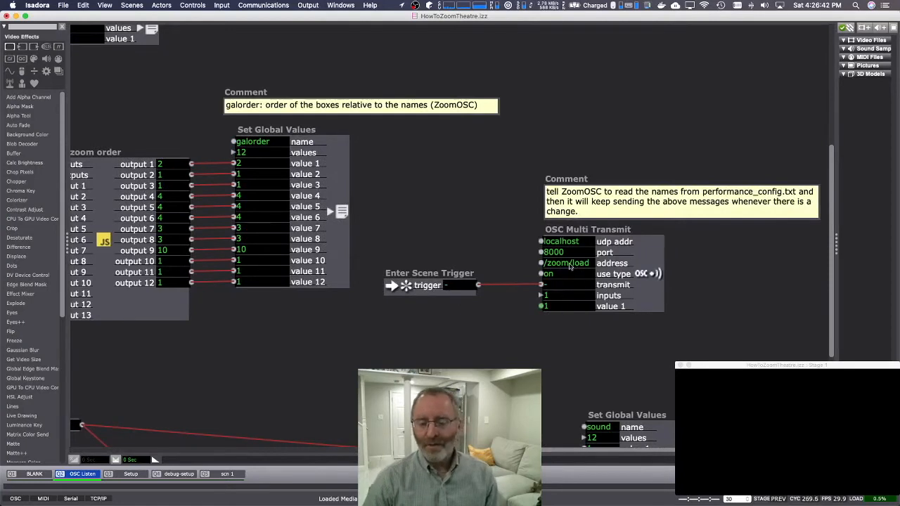
{"action": "mouse_move", "coordinate": [763, 197]}
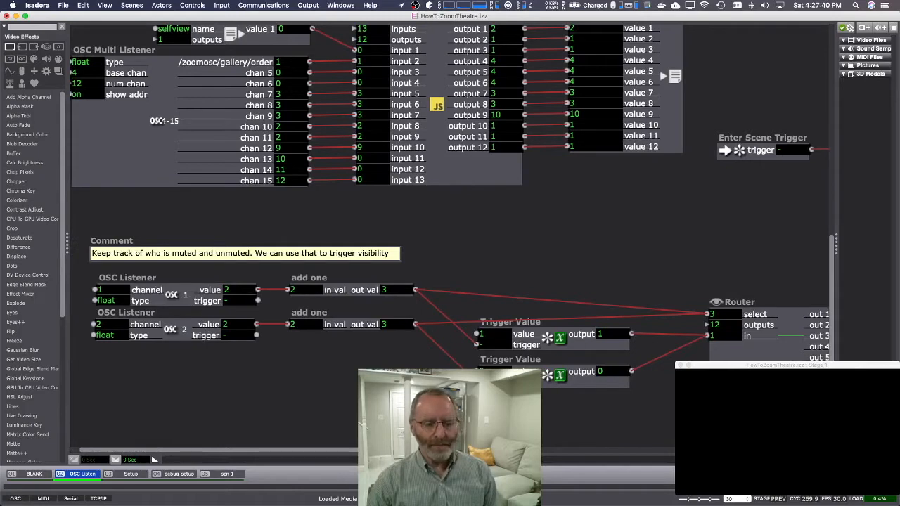
{"action": "scroll", "scroll_direction": "right", "scroll_amount": 3}
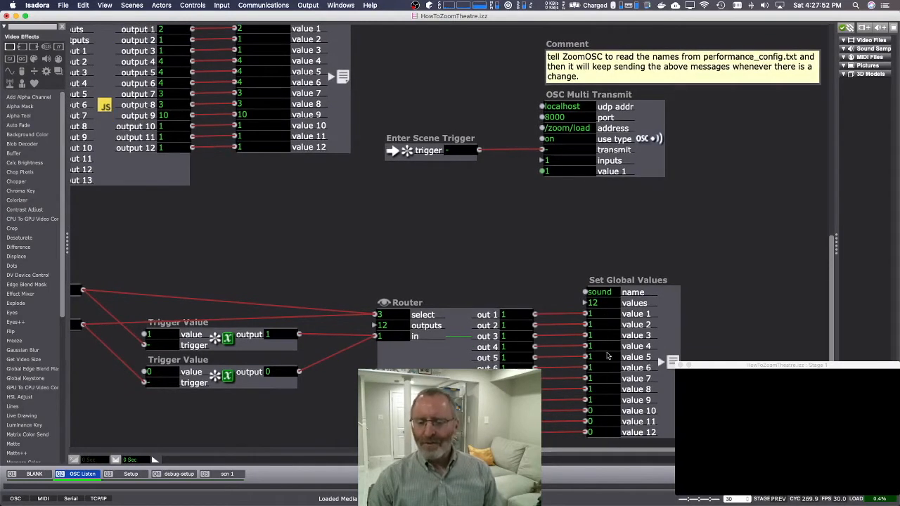
{"action": "mouse_move", "coordinate": [561, 227]}
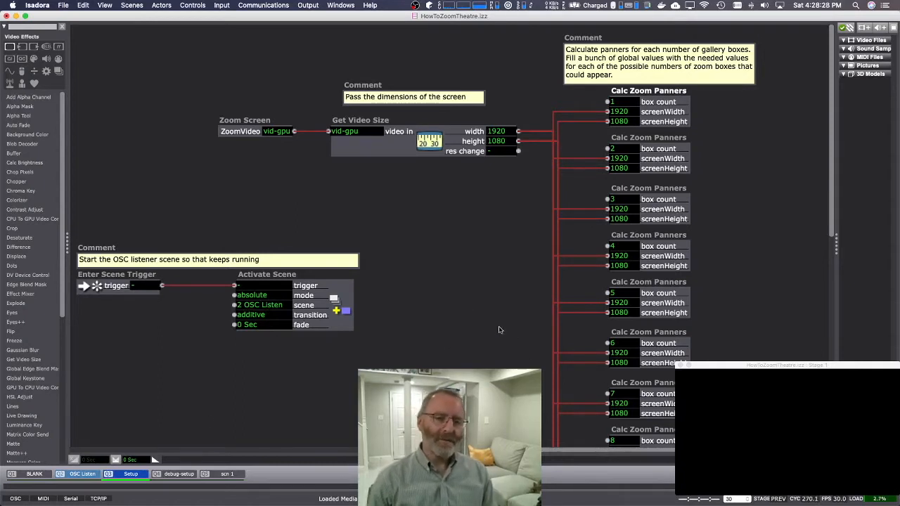
{"action": "mouse_move", "coordinate": [358, 188]}
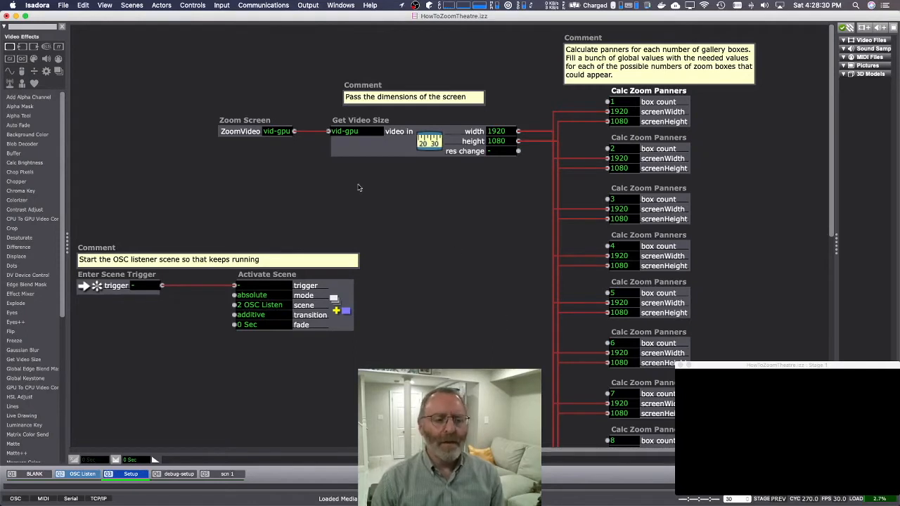
{"action": "mouse_move", "coordinate": [516, 209]}
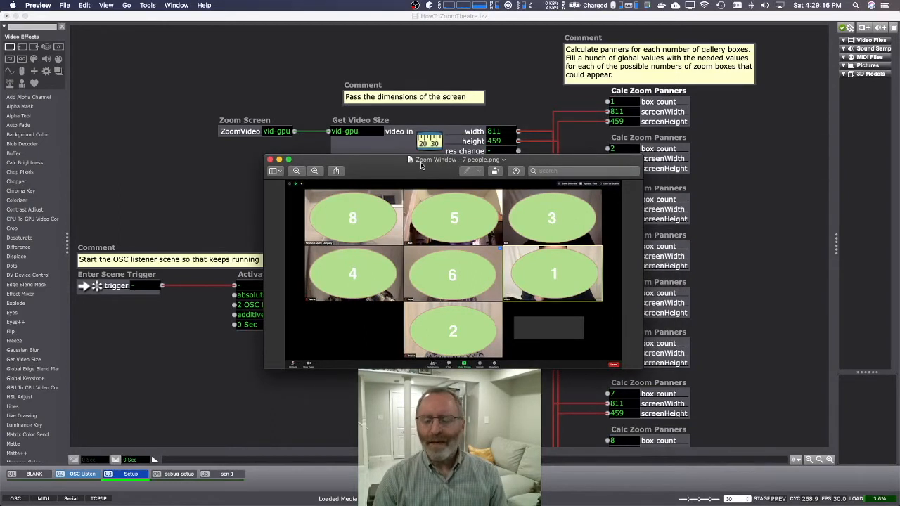
Step: Close the Preview window showing the seven-person Zoom gallery screenshot
{"action": "left_click", "coordinate": [270, 159]}
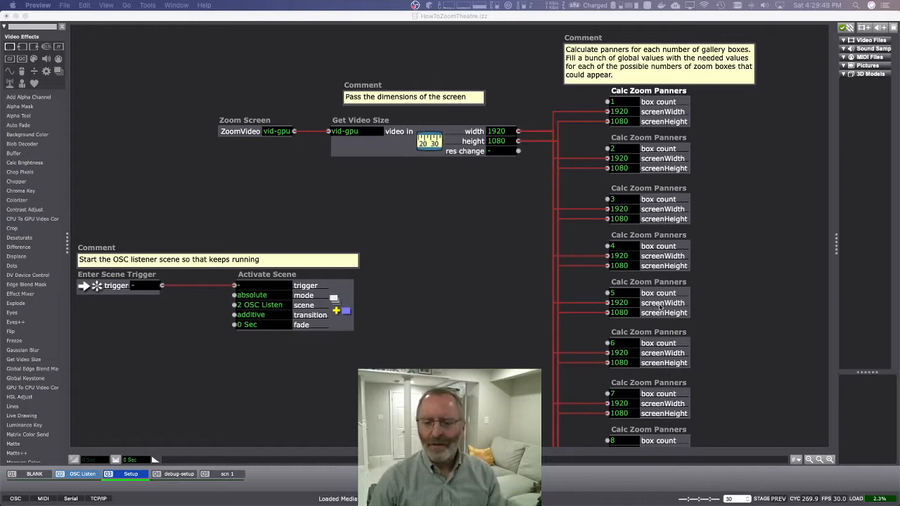
{"action": "mouse_move", "coordinate": [657, 305]}
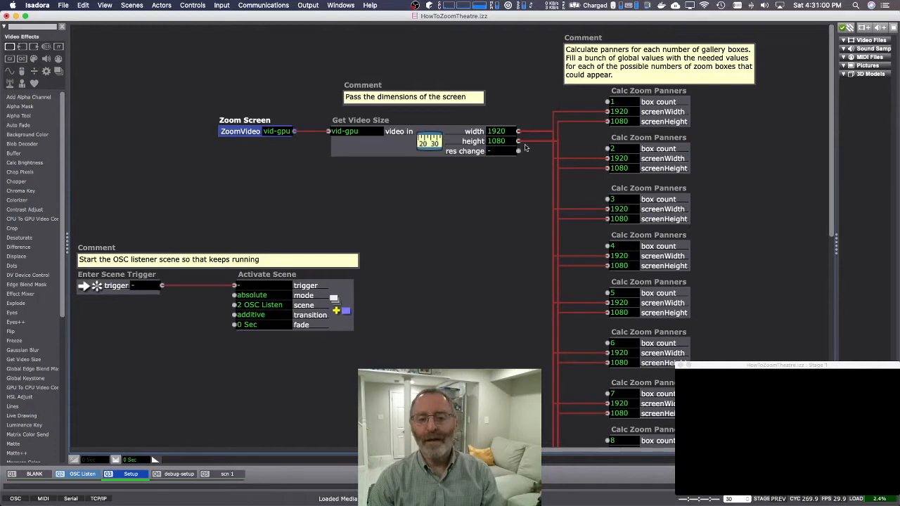
{"action": "mouse_move", "coordinate": [660, 118]}
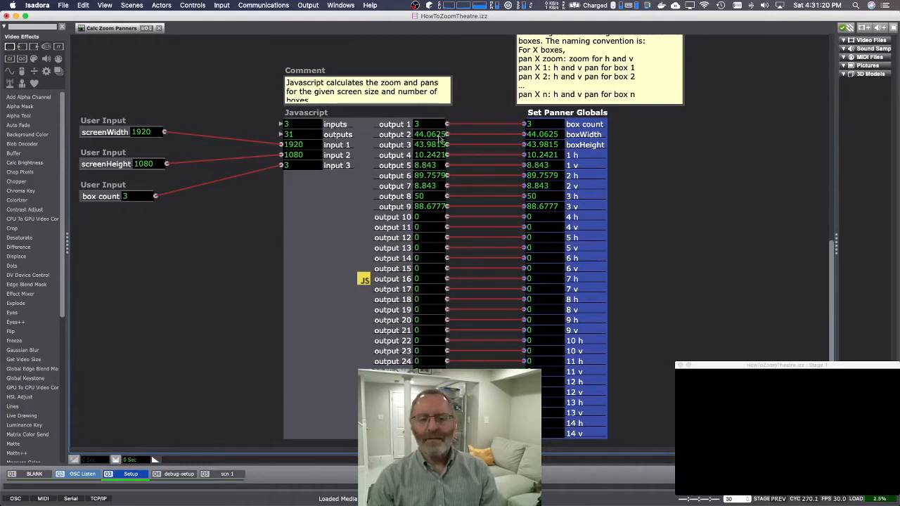
{"action": "mouse_move", "coordinate": [560, 146]}
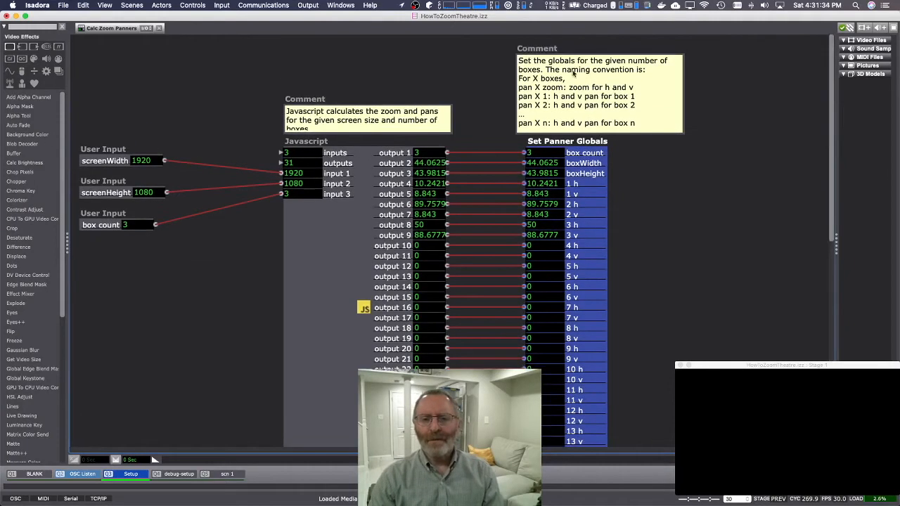
Step: Open the Calc Zoom Panners Javascript actor in the Javascript Editor
{"action": "scroll", "scroll_direction": "down", "scroll_amount": 3}
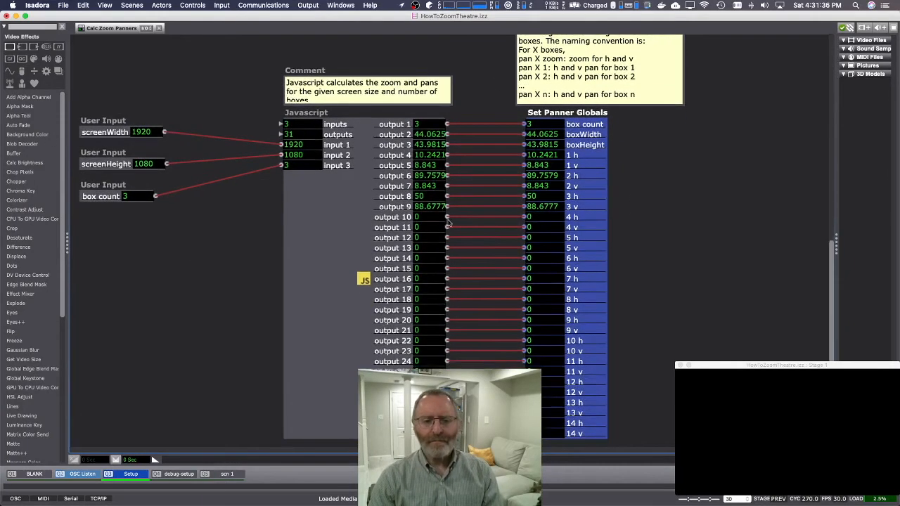
{"action": "double_click", "coordinate": [364, 279]}
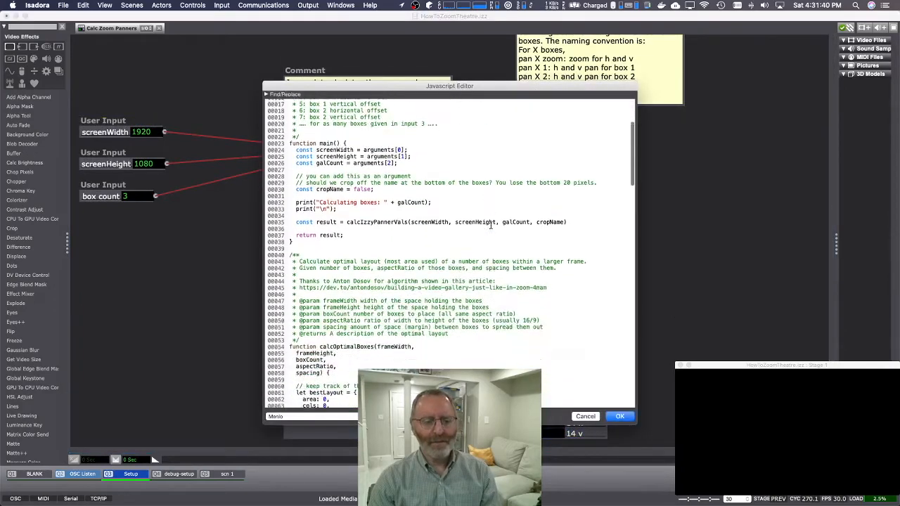
Step: Scroll through the box-layout calculation code and close the Javascript Editor with OK
{"action": "scroll", "scroll_direction": "down", "scroll_amount": 3}
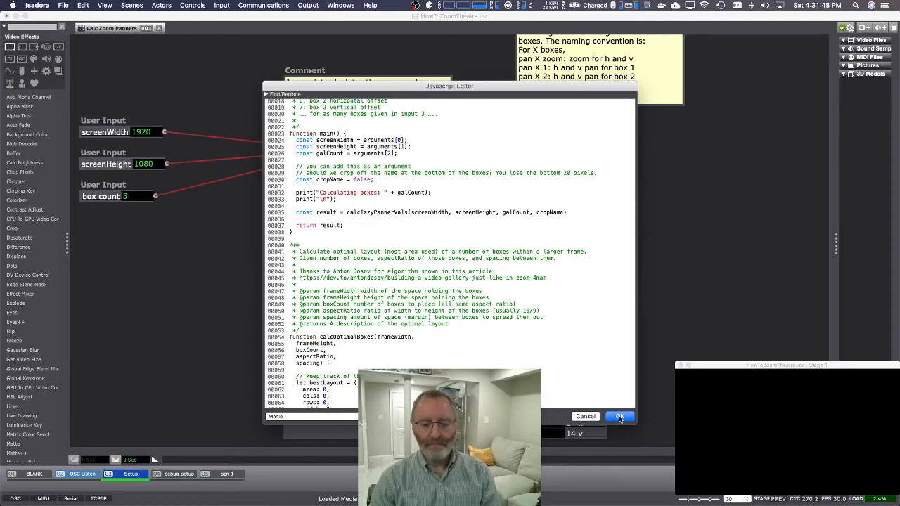
{"action": "left_click", "coordinate": [620, 416]}
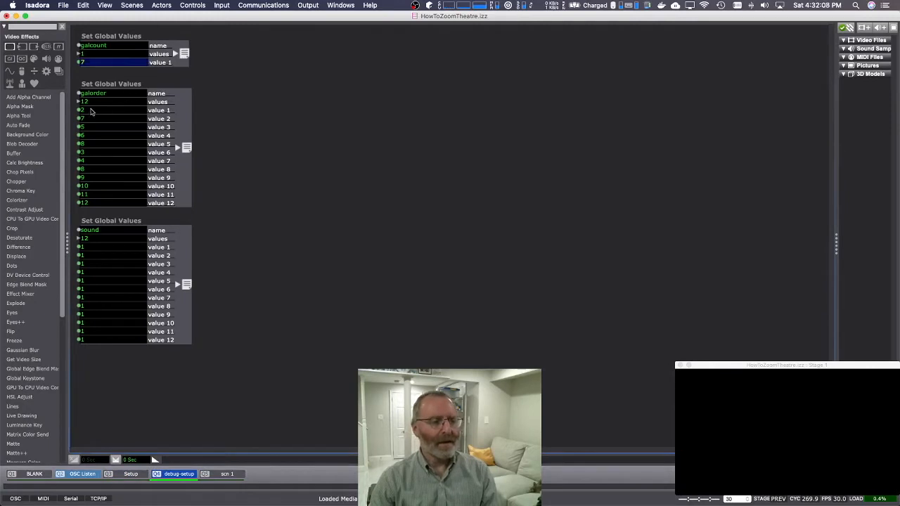
{"action": "mouse_move", "coordinate": [102, 180]}
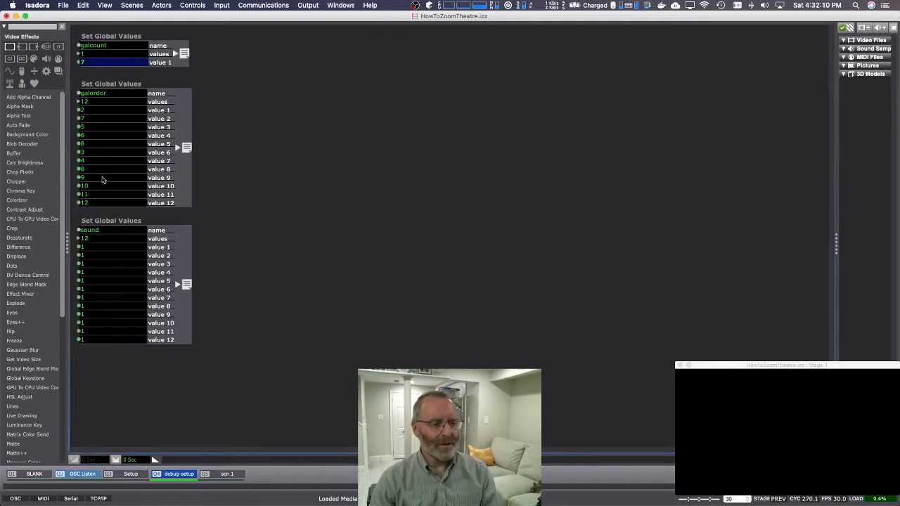
{"action": "mouse_move", "coordinate": [110, 328]}
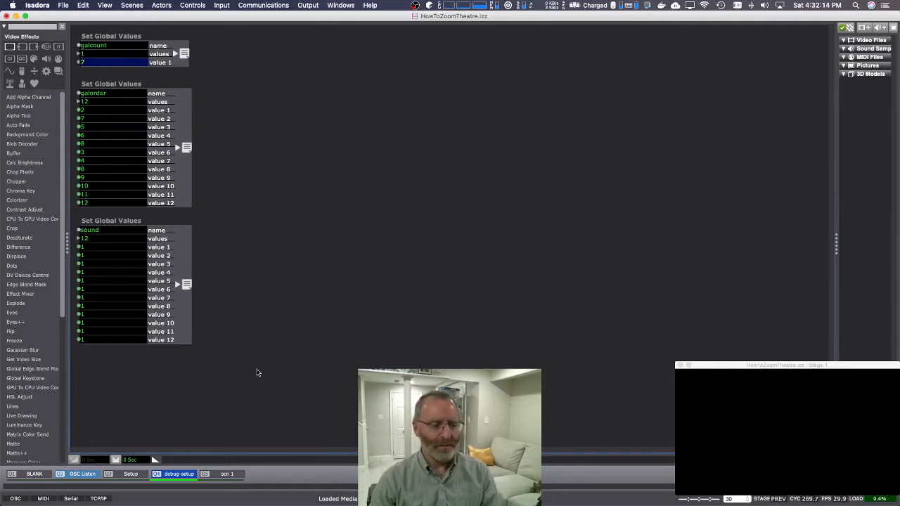
Step: Switch to scene 1, where the Cast actor feeds the Layout
{"action": "left_click", "coordinate": [226, 474]}
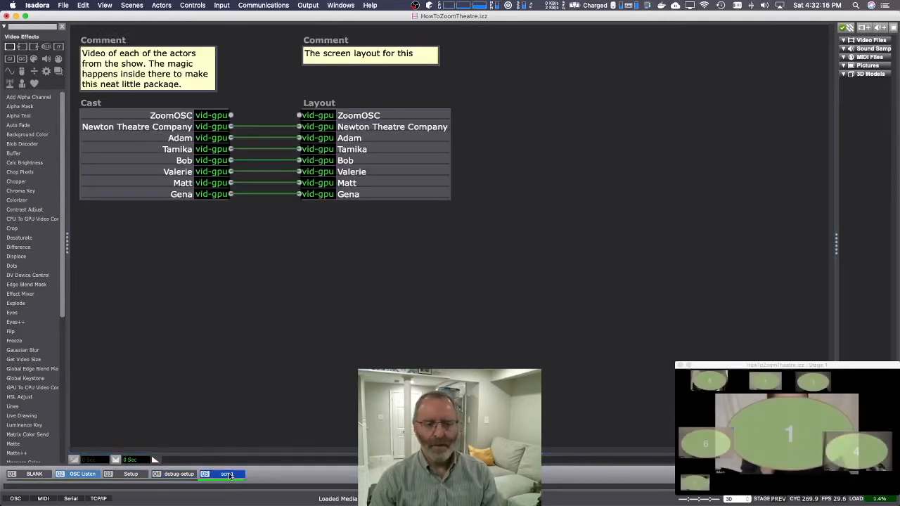
{"action": "left_click", "coordinate": [227, 473]}
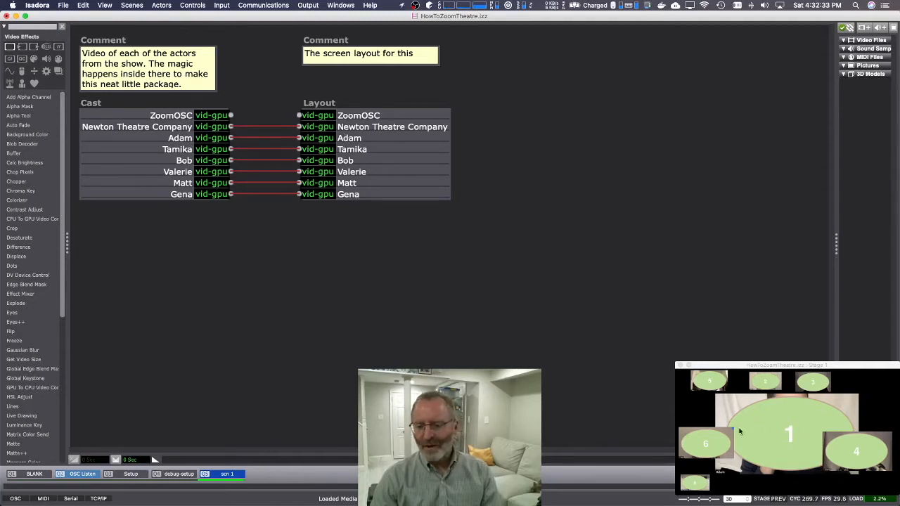
{"action": "mouse_move", "coordinate": [173, 237]}
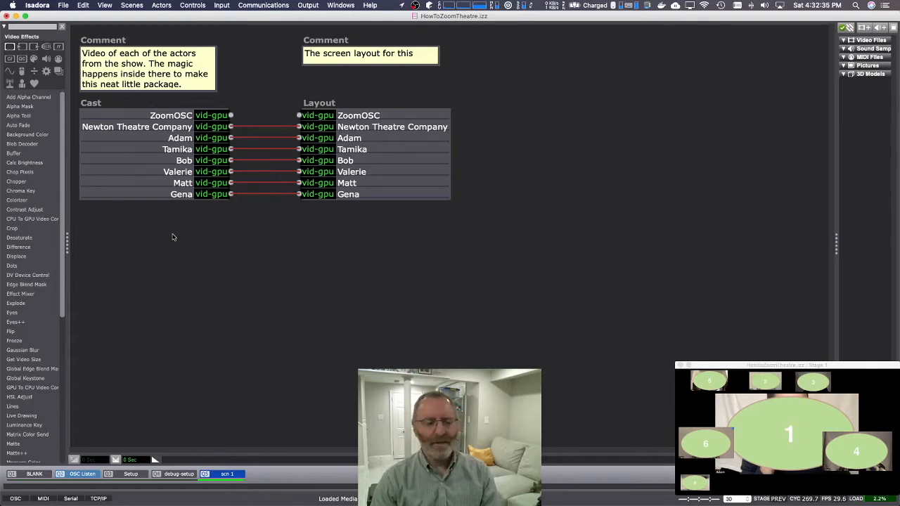
{"action": "left_click", "coordinate": [169, 149]}
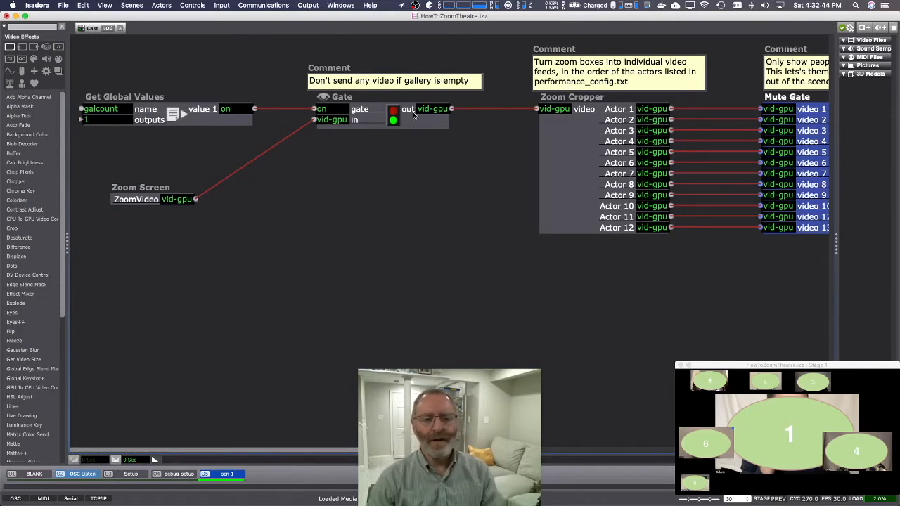
{"action": "mouse_move", "coordinate": [356, 188]}
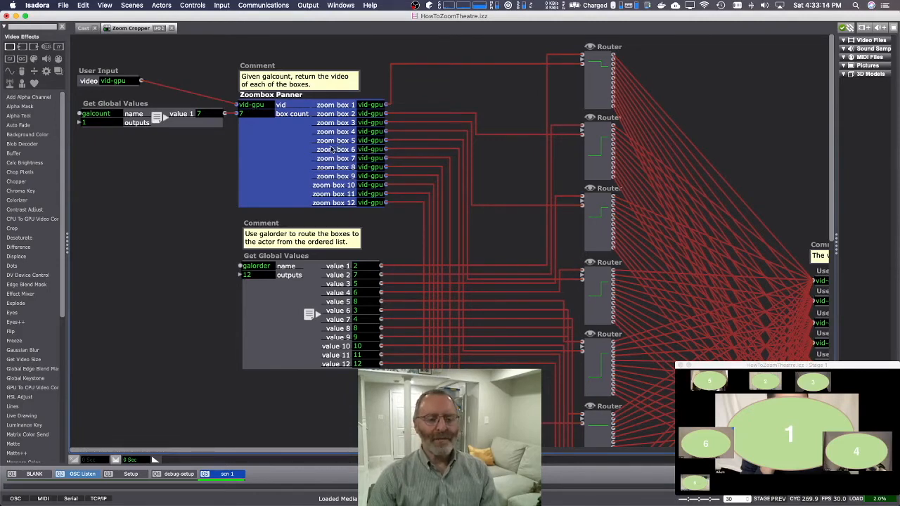
Step: Open the Zoombox Panner tab to view its gates, panners and zoom box outputs
{"action": "left_click", "coordinate": [185, 28]}
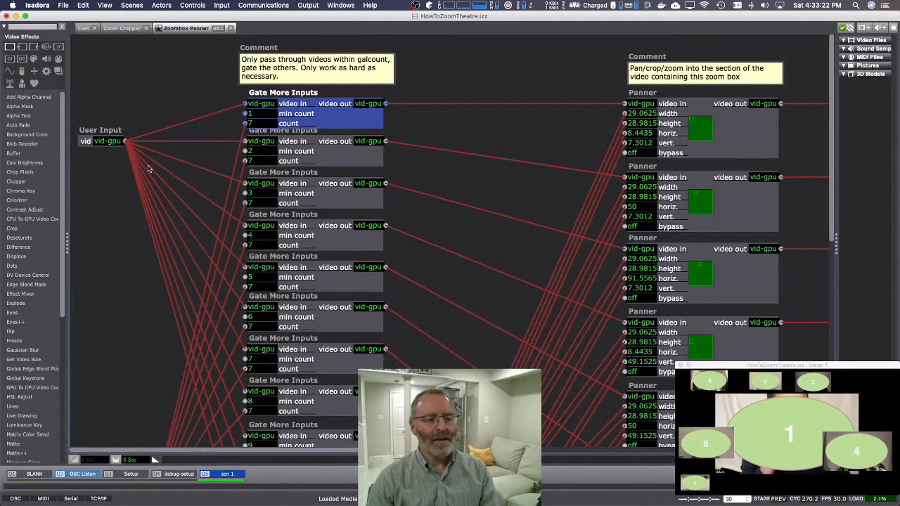
{"action": "mouse_move", "coordinate": [200, 94]}
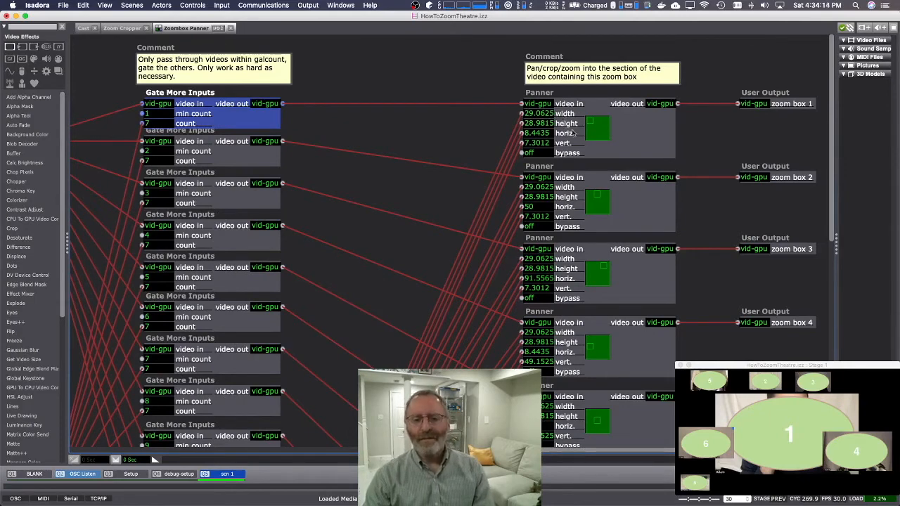
{"action": "mouse_move", "coordinate": [721, 106]}
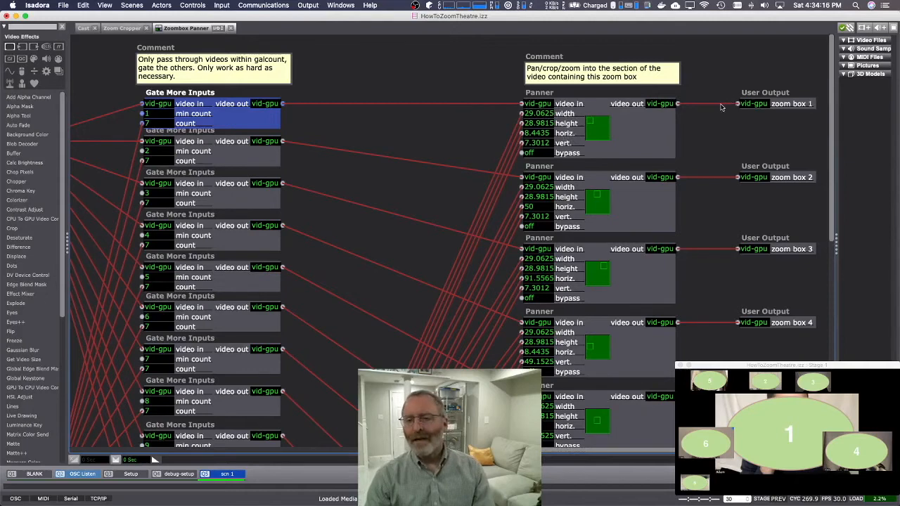
{"action": "mouse_move", "coordinate": [795, 107]}
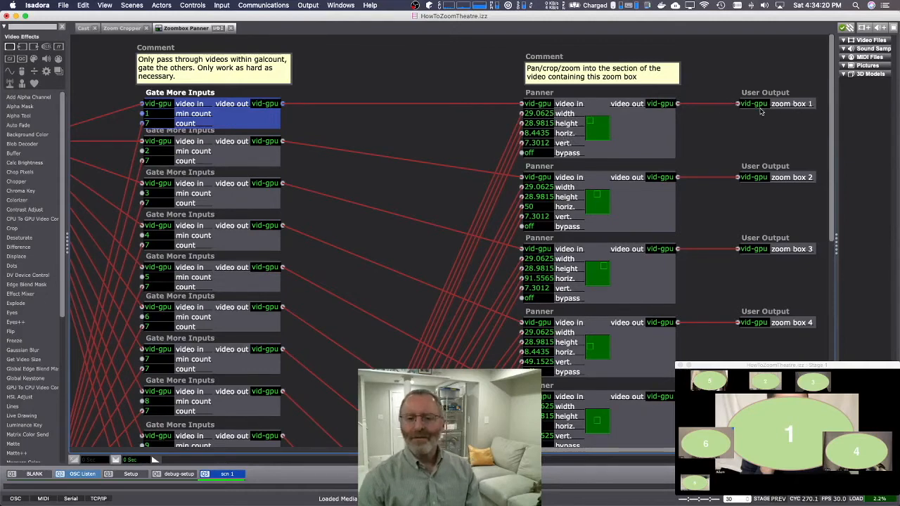
{"action": "mouse_move", "coordinate": [510, 159]}
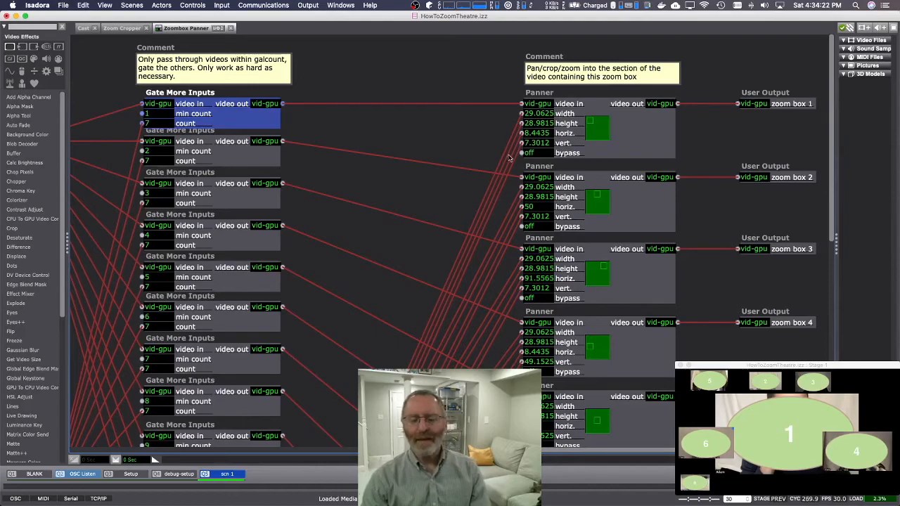
{"action": "scroll", "scroll_direction": "down", "scroll_amount": 3}
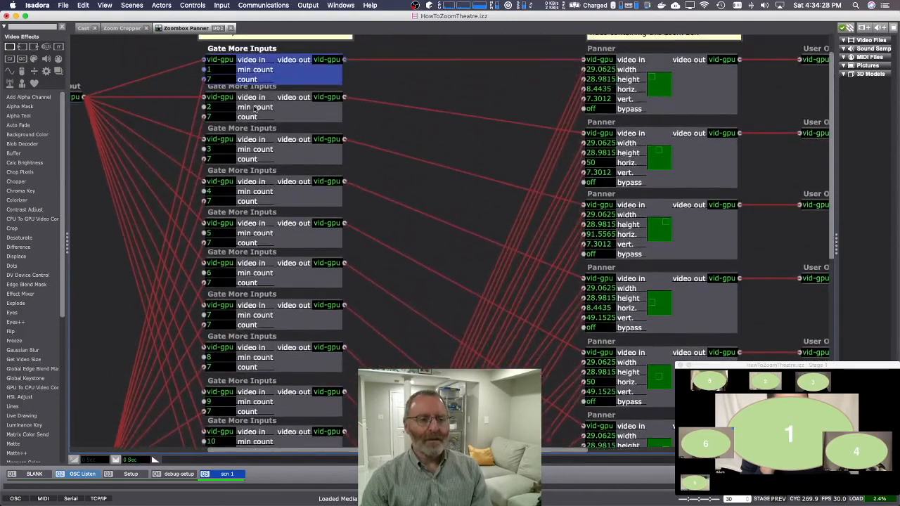
{"action": "scroll", "scroll_direction": "down", "scroll_amount": 3}
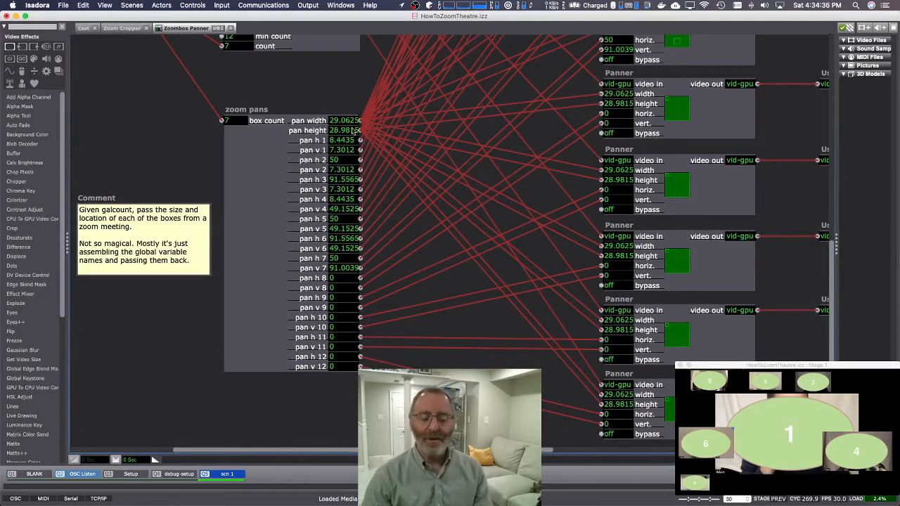
{"action": "mouse_move", "coordinate": [367, 112]}
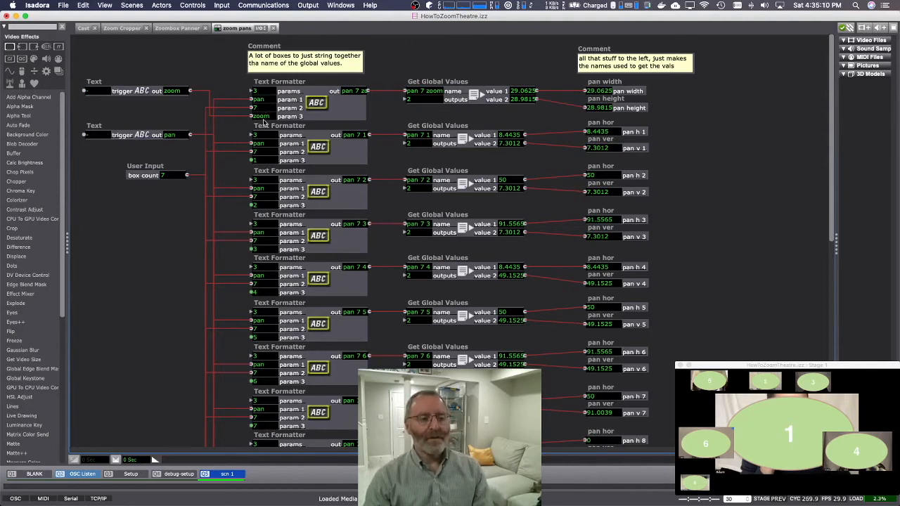
{"action": "mouse_move", "coordinate": [265, 187]}
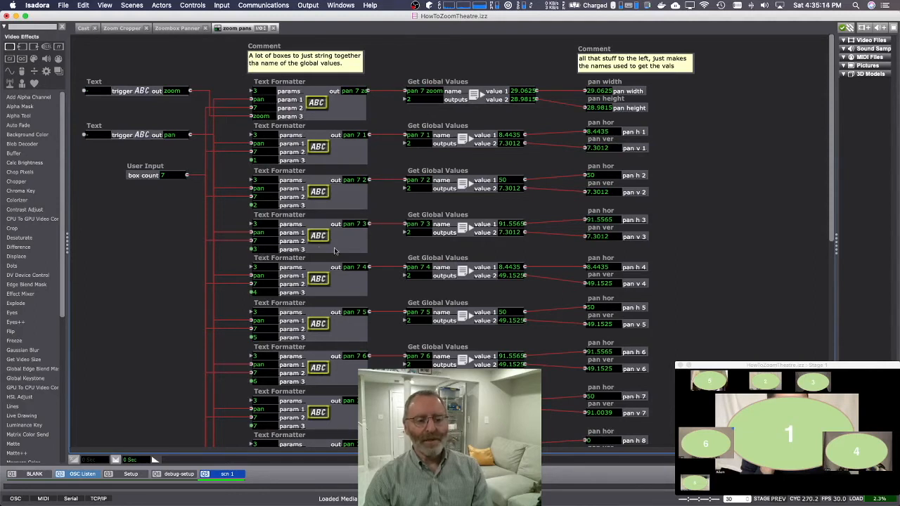
{"action": "mouse_move", "coordinate": [396, 103]}
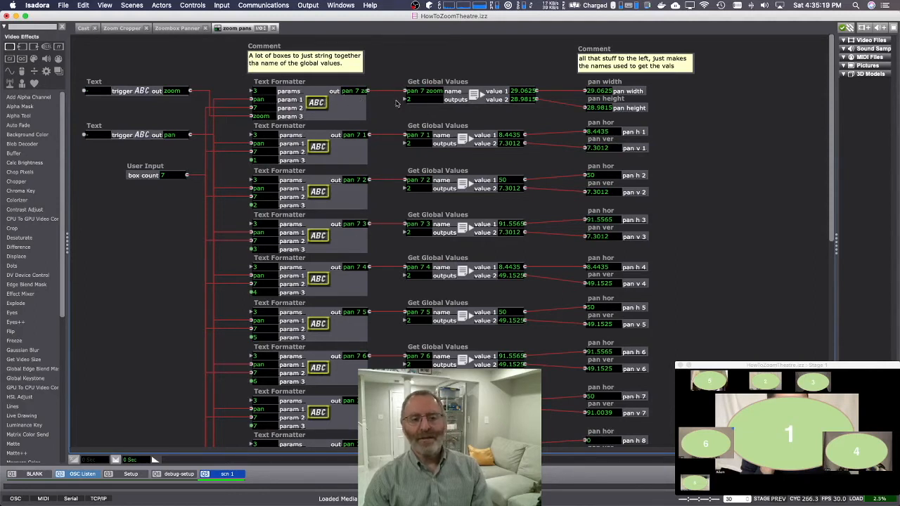
{"action": "mouse_move", "coordinate": [456, 95]}
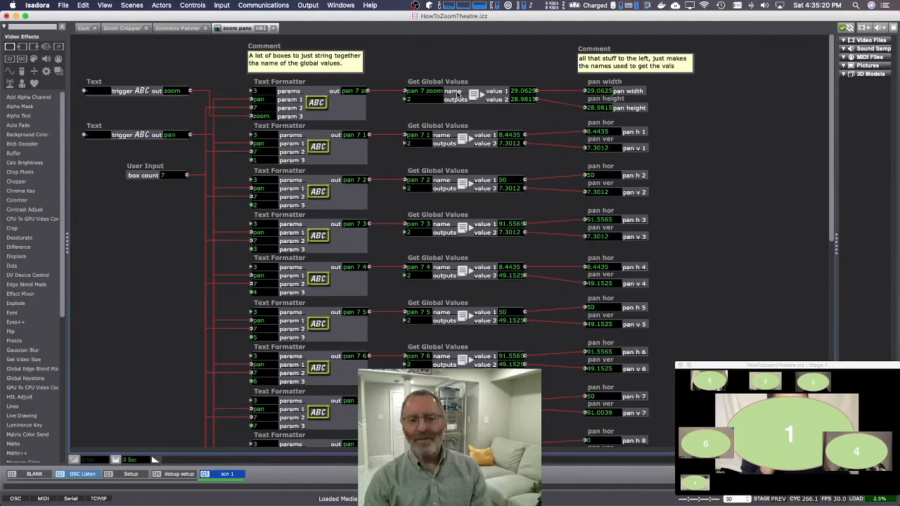
{"action": "mouse_move", "coordinate": [213, 112]}
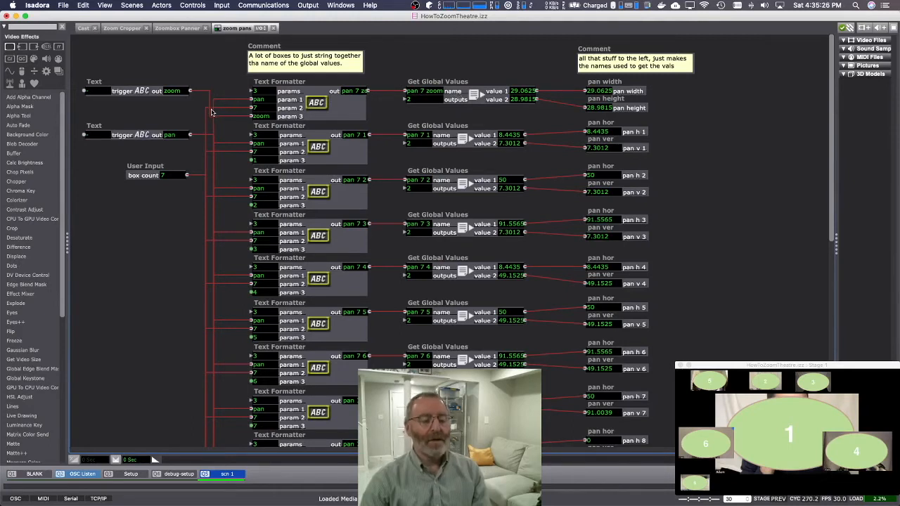
{"action": "mouse_move", "coordinate": [221, 82]}
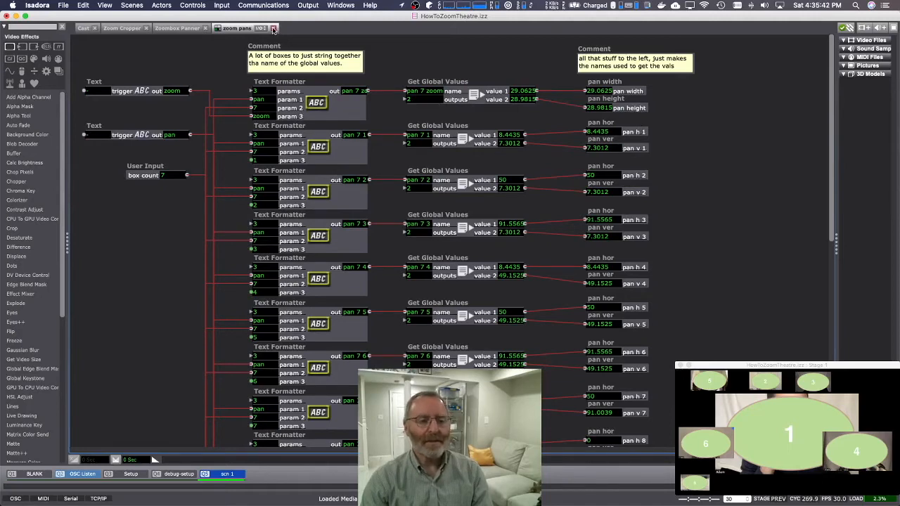
{"action": "left_click", "coordinate": [179, 28]}
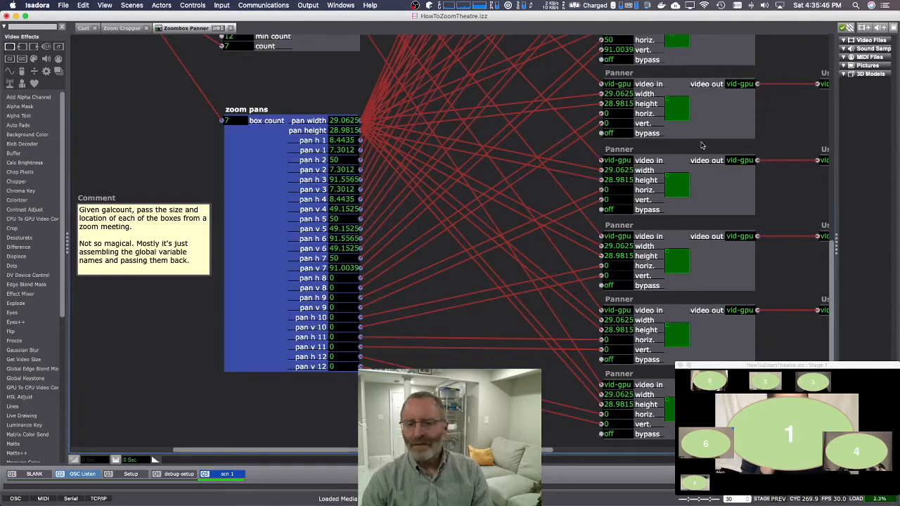
{"action": "mouse_move", "coordinate": [669, 164]}
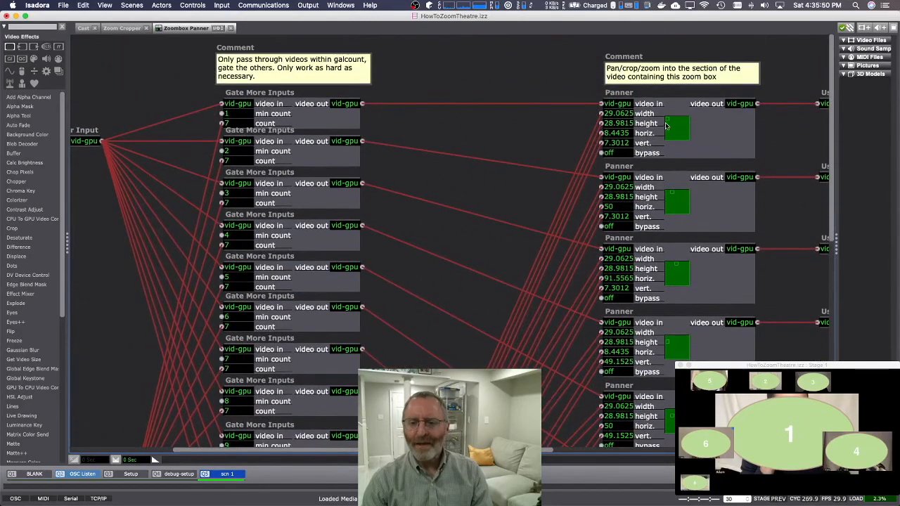
{"action": "mouse_move", "coordinate": [677, 275]}
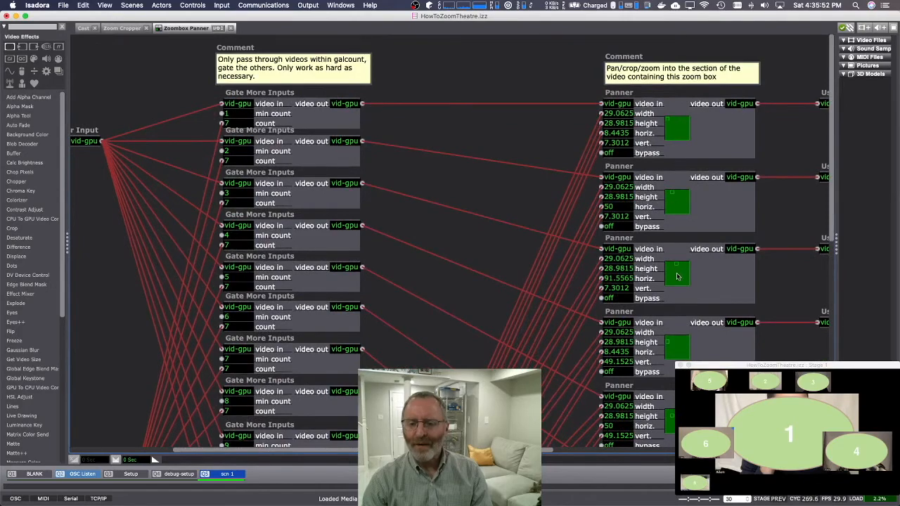
{"action": "scroll", "scroll_direction": "down", "scroll_amount": 3}
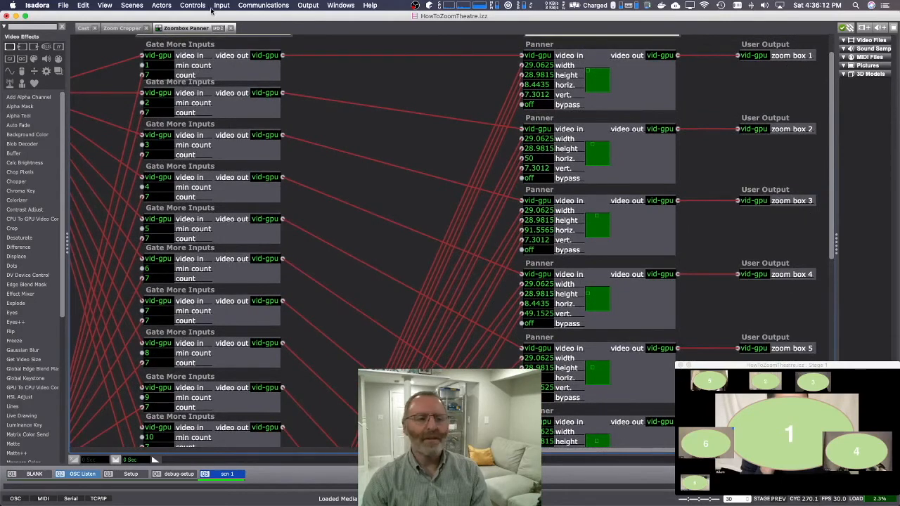
{"action": "left_click", "coordinate": [122, 28]}
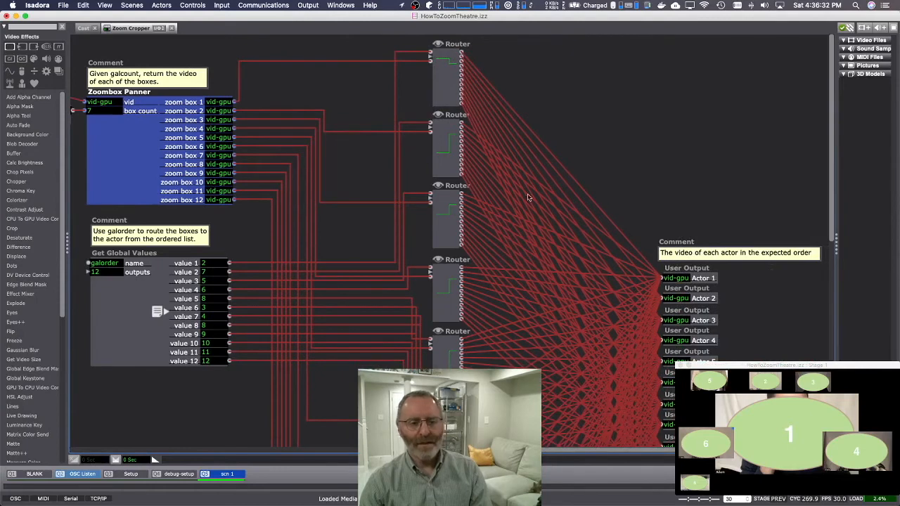
{"action": "scroll", "scroll_direction": "down", "scroll_amount": 3}
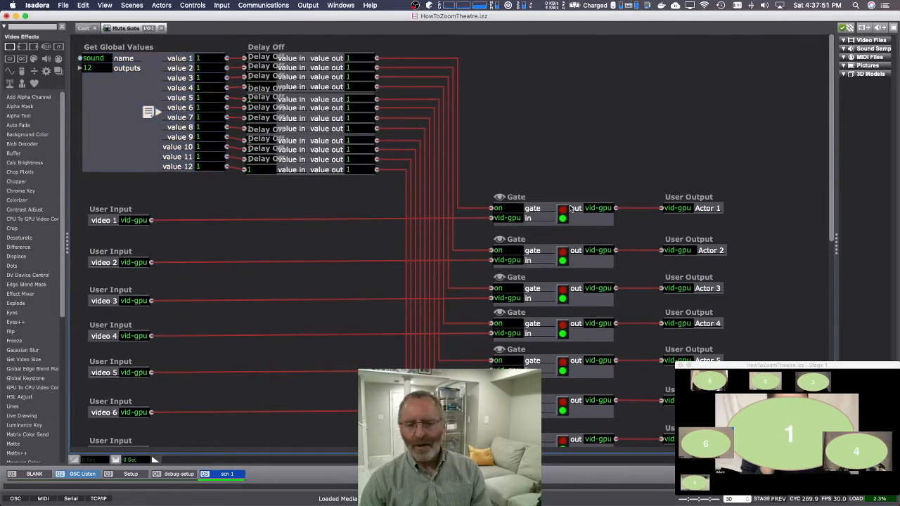
{"action": "mouse_move", "coordinate": [660, 266]}
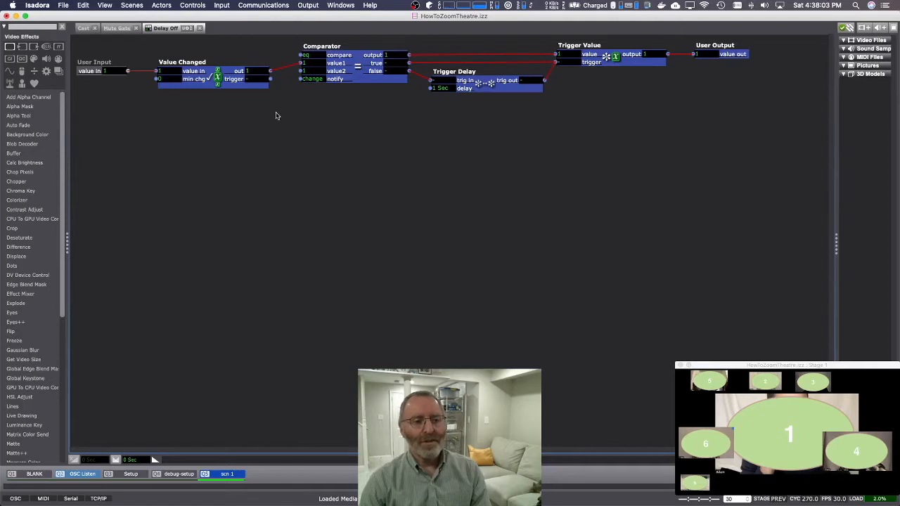
{"action": "mouse_move", "coordinate": [363, 123]}
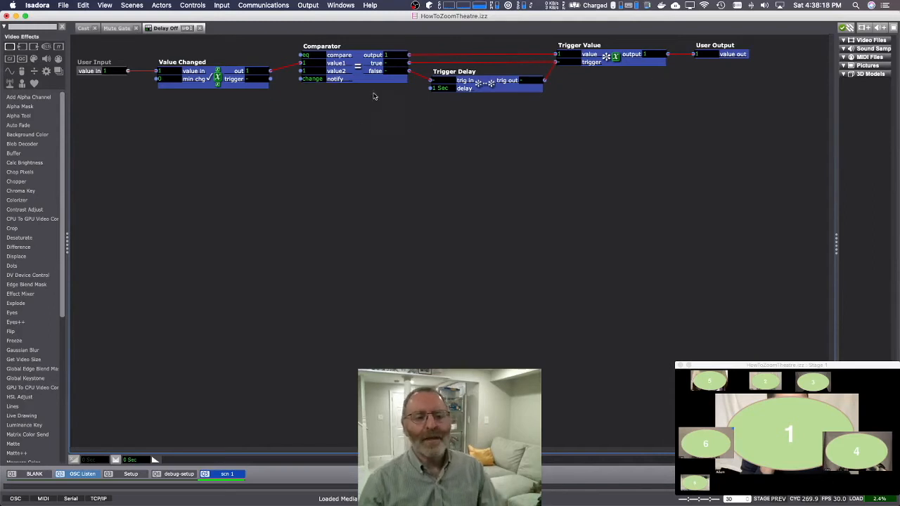
{"action": "mouse_move", "coordinate": [536, 116]}
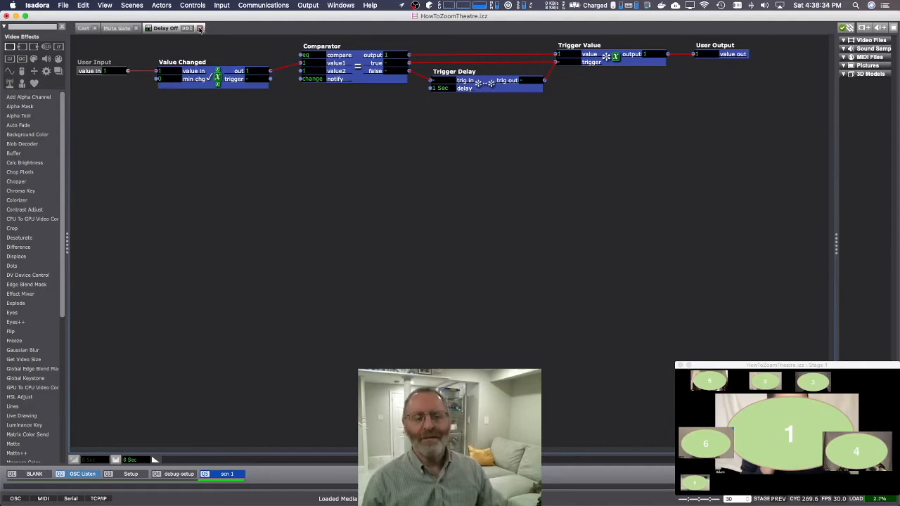
Step: Close the nested Delay Off editor, bringing up the save prompt for Mute Gate
{"action": "left_click", "coordinate": [118, 28]}
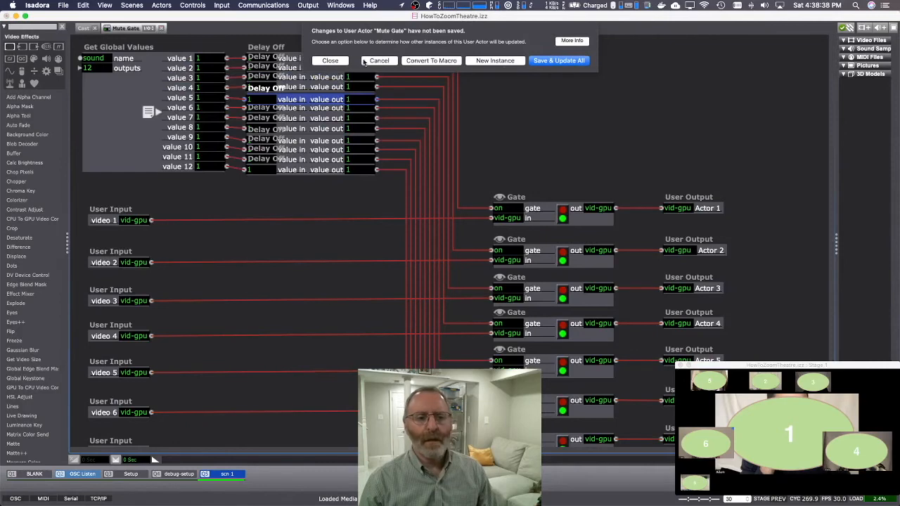
Step: Discard unsaved editor changes and return to scene 1's Cast and Layout actors
{"action": "left_click", "coordinate": [330, 60]}
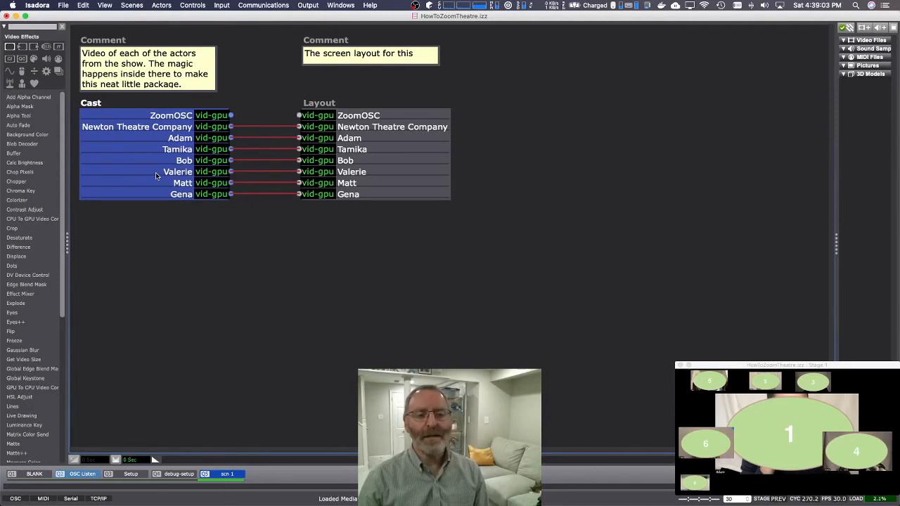
{"action": "mouse_move", "coordinate": [406, 168]}
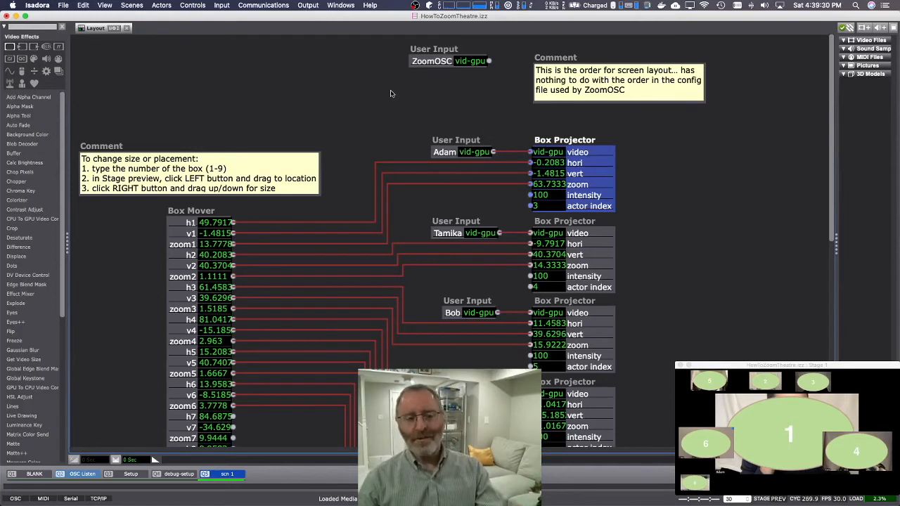
{"action": "mouse_move", "coordinate": [377, 150]}
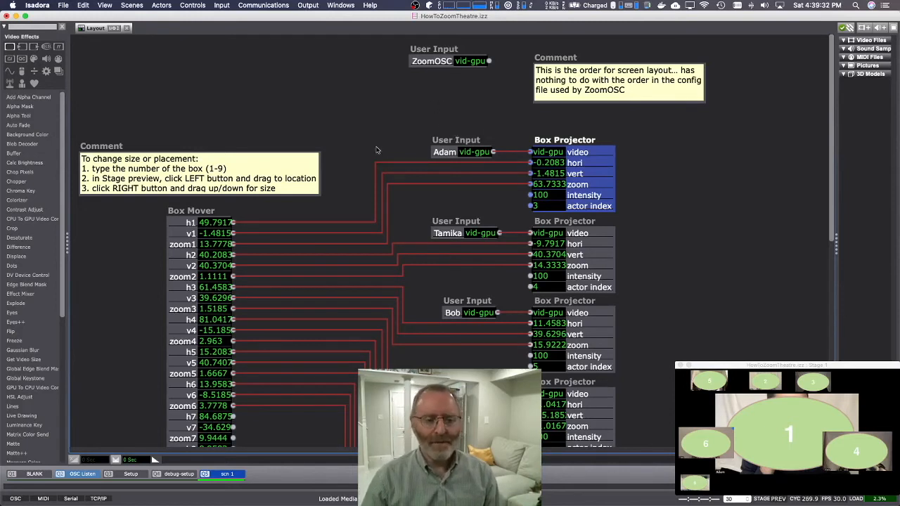
Step: Scroll through the Layout actor's Box Mover values and Box Projector settings
{"action": "scroll", "scroll_direction": "down", "scroll_amount": 3}
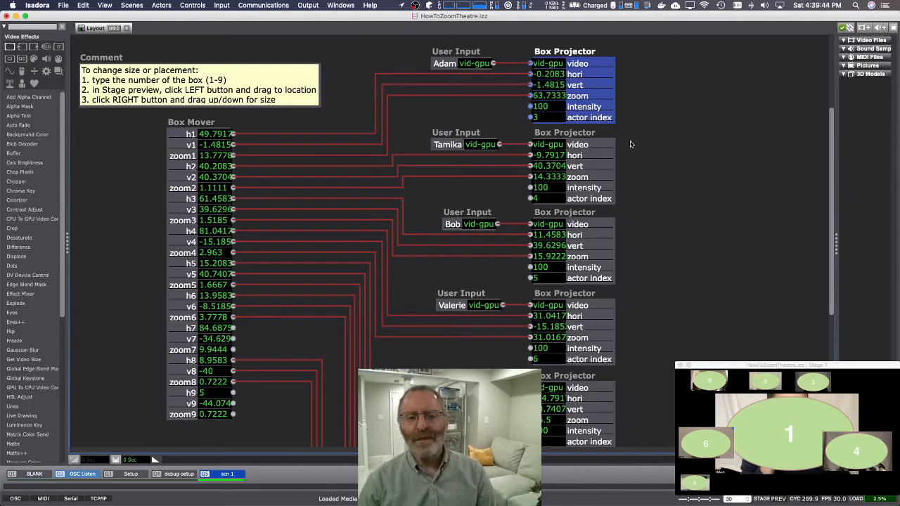
{"action": "mouse_move", "coordinate": [510, 98]}
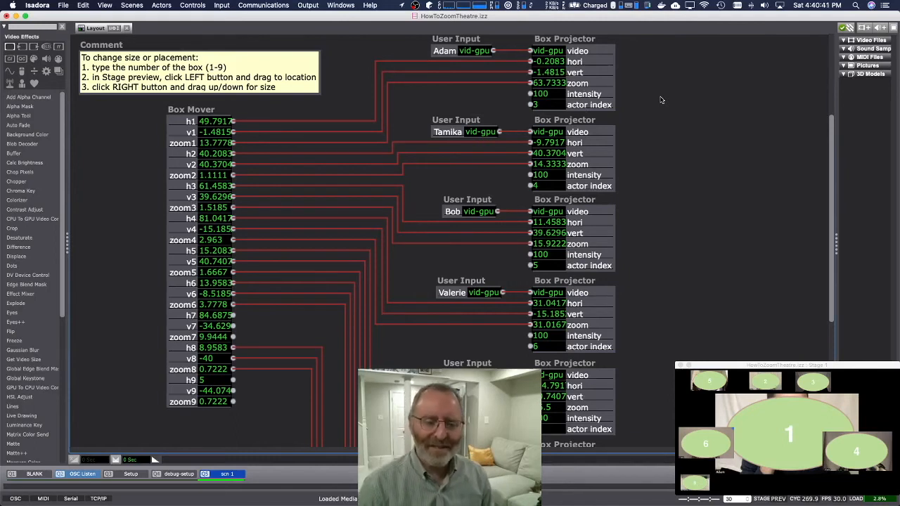
{"action": "mouse_move", "coordinate": [663, 114]}
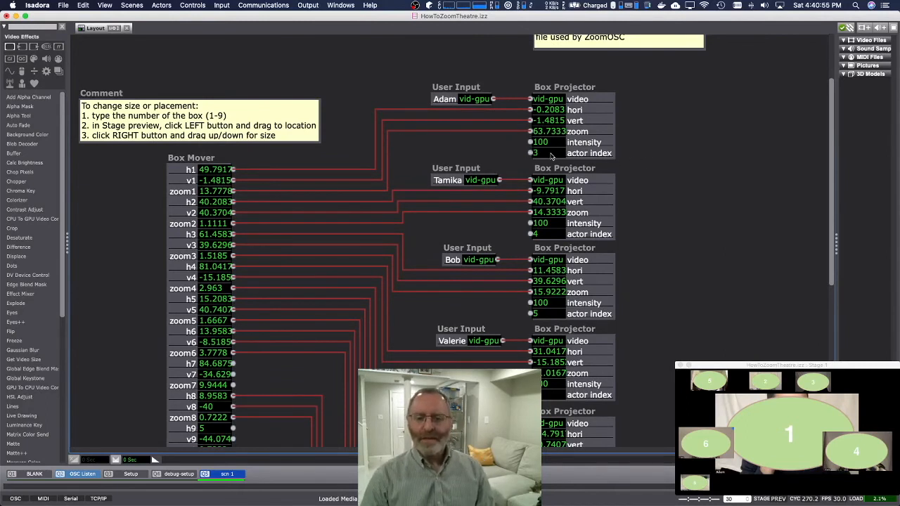
{"action": "mouse_move", "coordinate": [582, 234]}
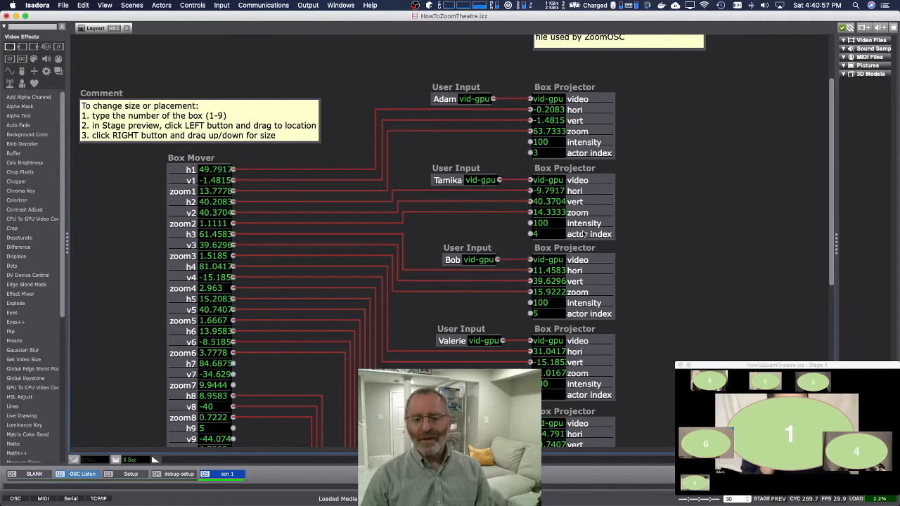
{"action": "mouse_move", "coordinate": [602, 143]}
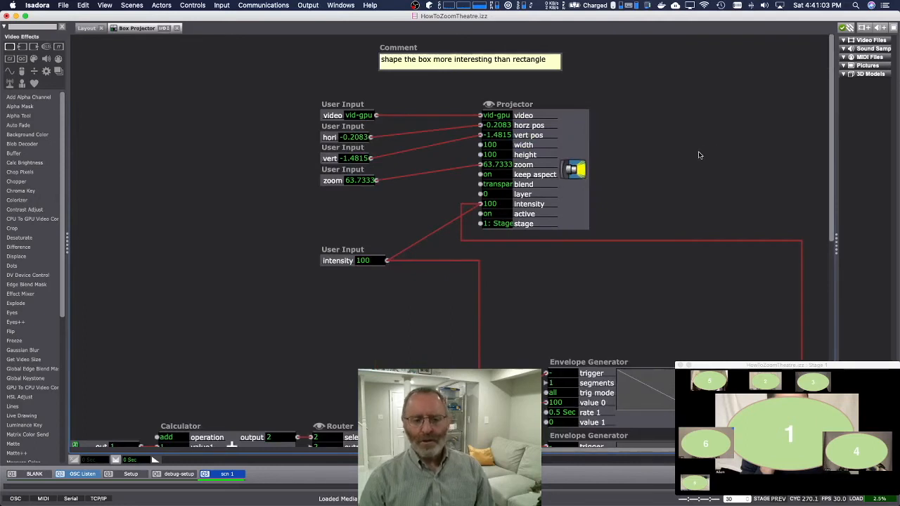
{"action": "mouse_move", "coordinate": [600, 273]}
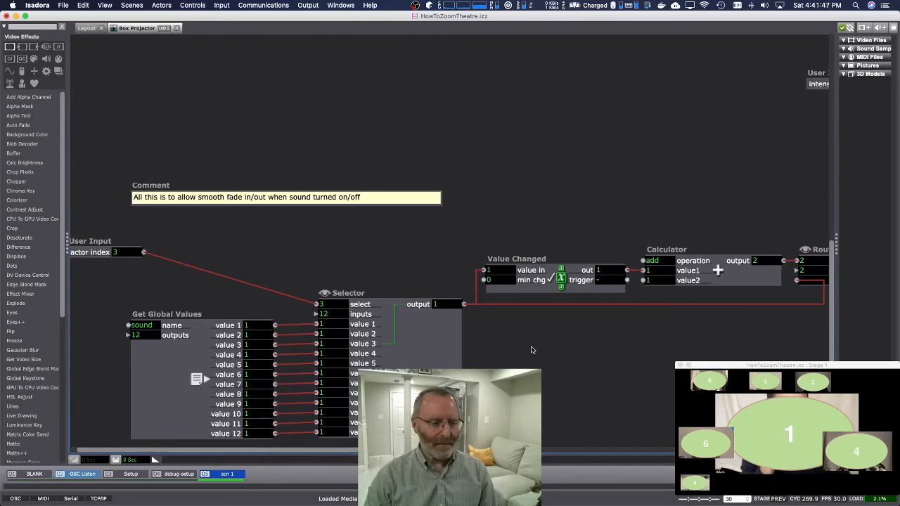
{"action": "mouse_move", "coordinate": [408, 359]}
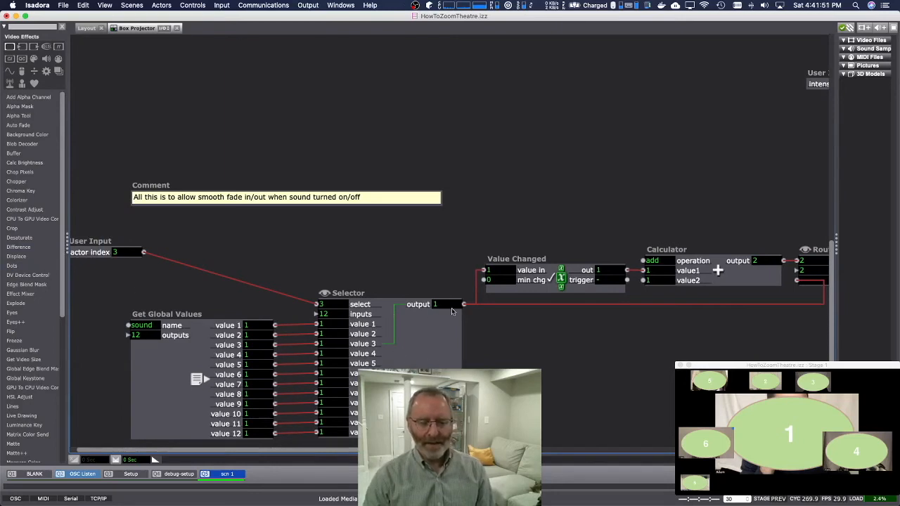
{"action": "mouse_move", "coordinate": [562, 334]}
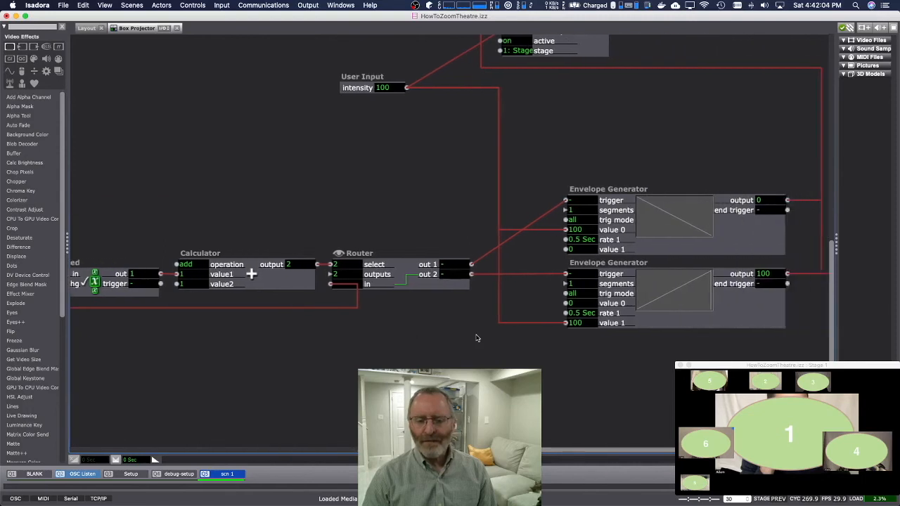
{"action": "mouse_move", "coordinate": [634, 279]}
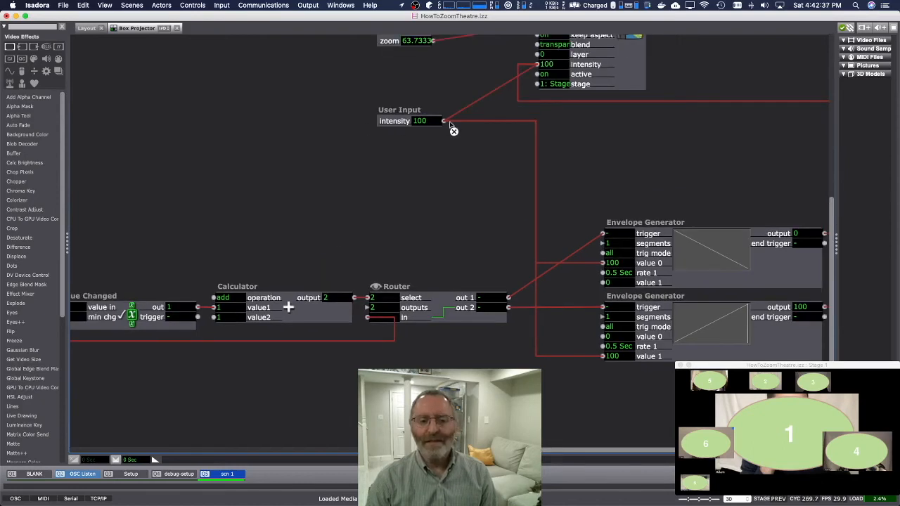
{"action": "mouse_move", "coordinate": [467, 125]}
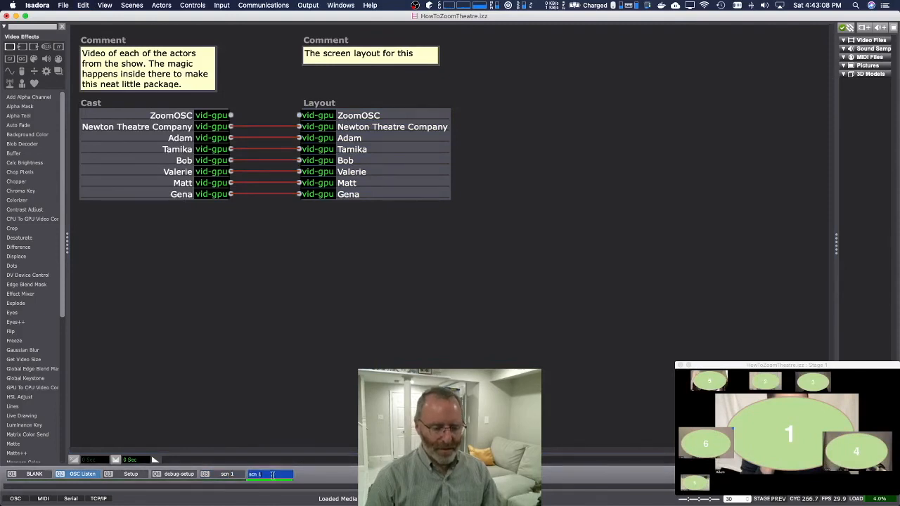
Step: In scn 2, unlink every Cast actor except Bob and Valerie, and move a stage box lower
{"action": "left_click", "coordinate": [274, 473]}
{"action": "type", "text": "2"}
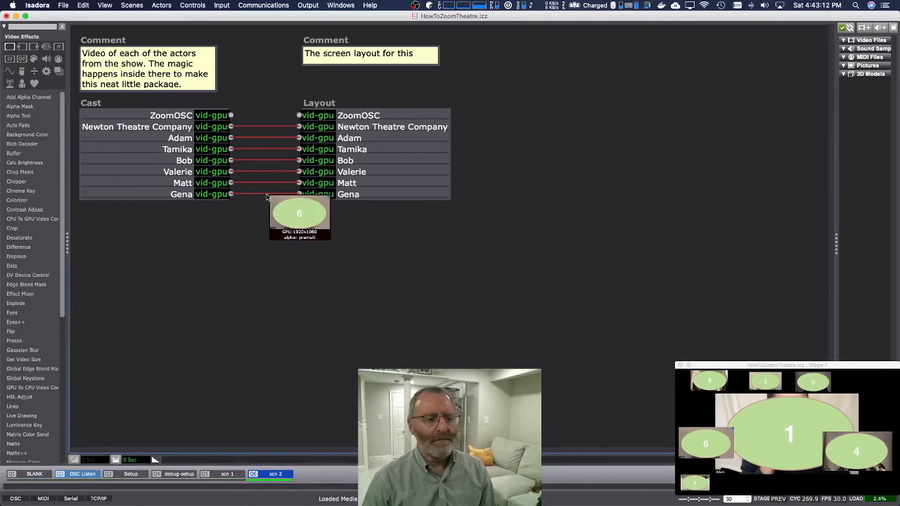
{"action": "left_click_drag", "start_coordinate": [299, 215], "coordinate": [281, 144]}
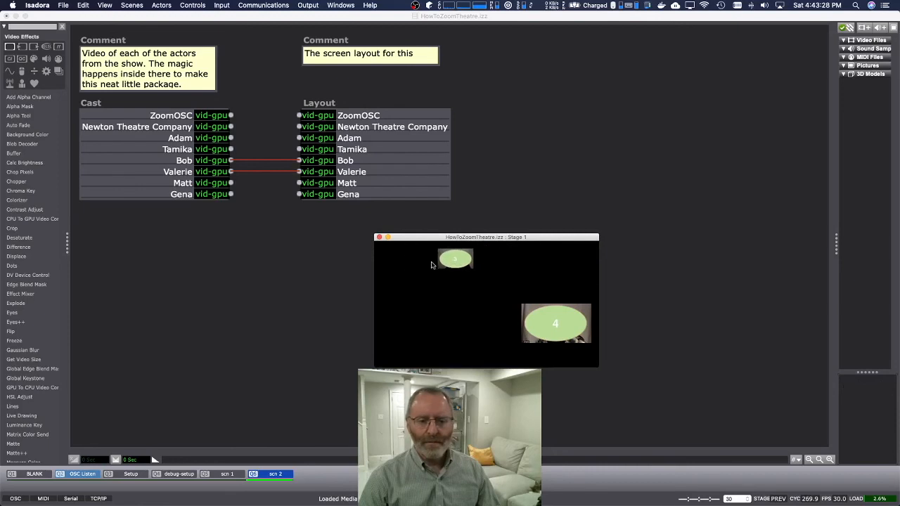
{"action": "left_click_drag", "start_coordinate": [455, 259], "coordinate": [428, 296]}
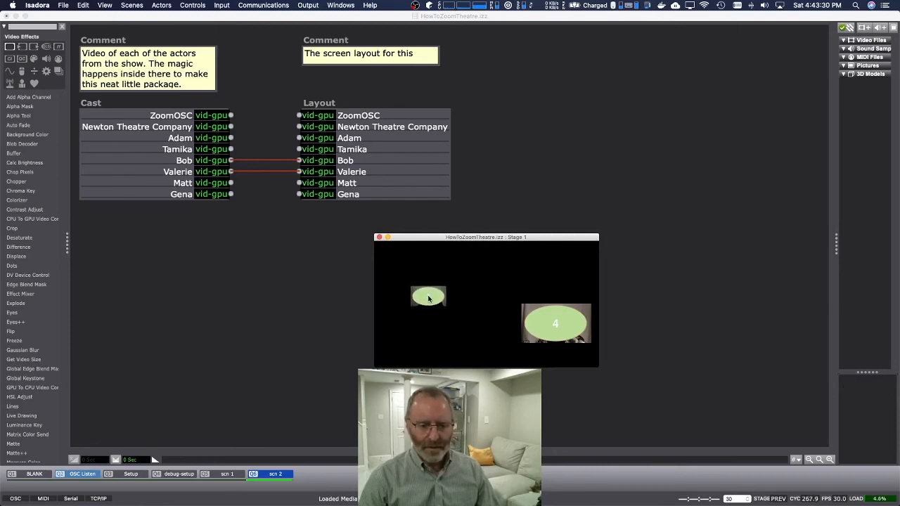